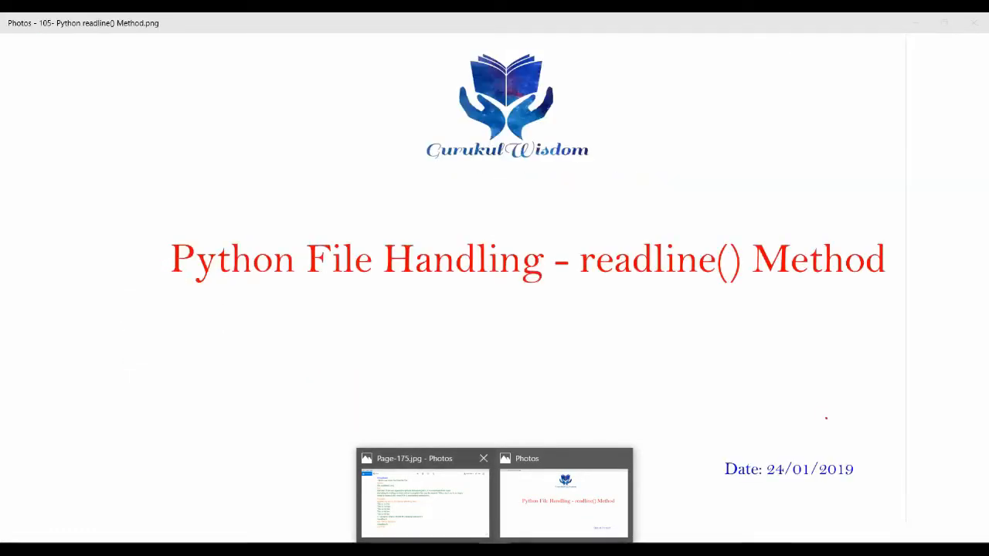
Leave the readline() Method title slide in Photos to reach the Python File Handling notebook.
{"action": "left_click", "coordinate": [424, 500]}
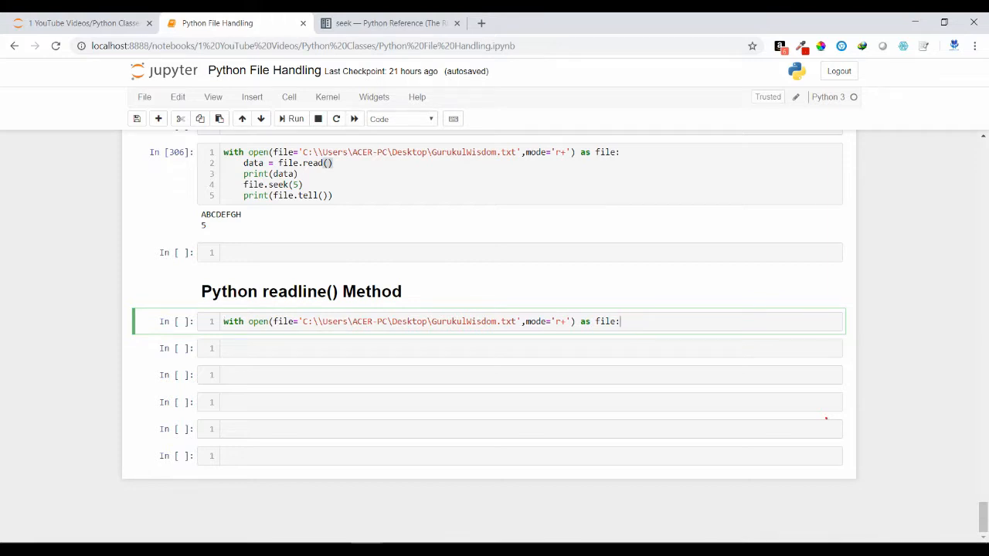
Complete the cell with data = file.read() and print(data) to print all six lines.
{"action": "key", "text": "Enter"}
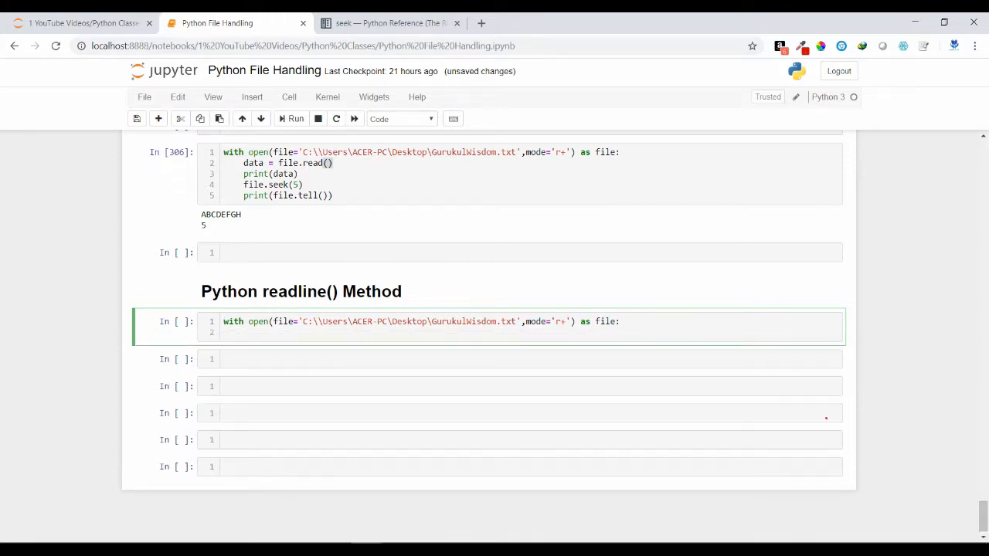
{"action": "type", "text": "data = rea"}
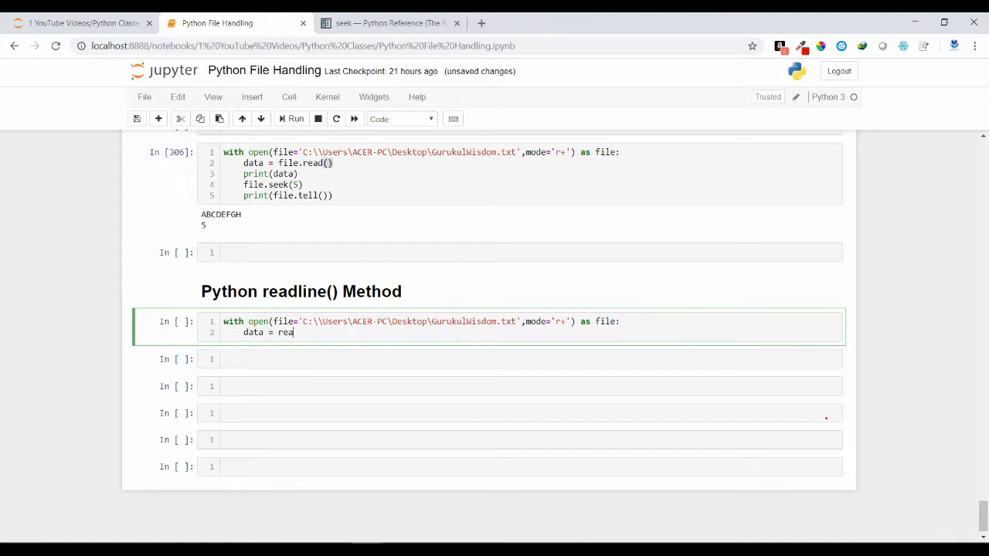
{"action": "key", "text": "Backspace"}
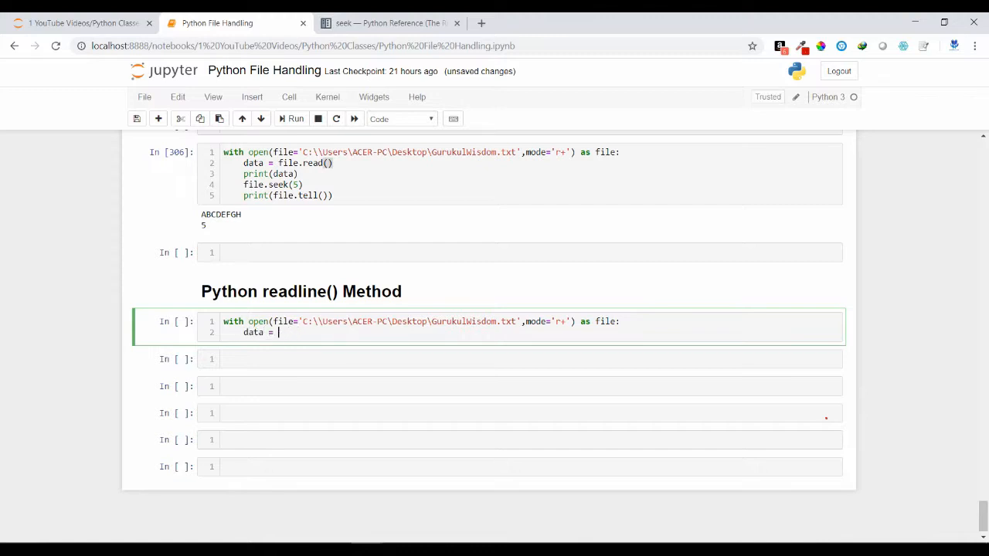
{"action": "type", "text": "file.read("}
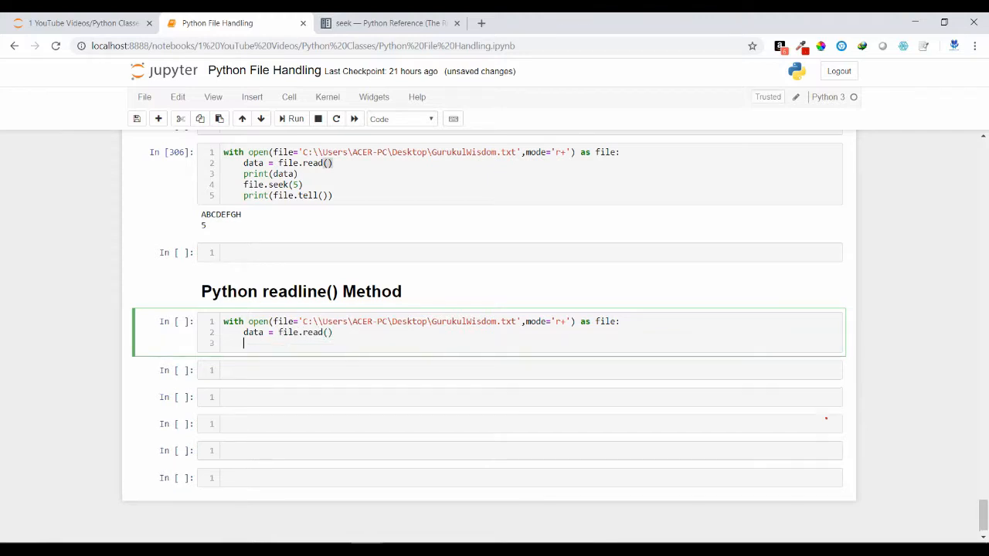
{"action": "type", "text": "p"}
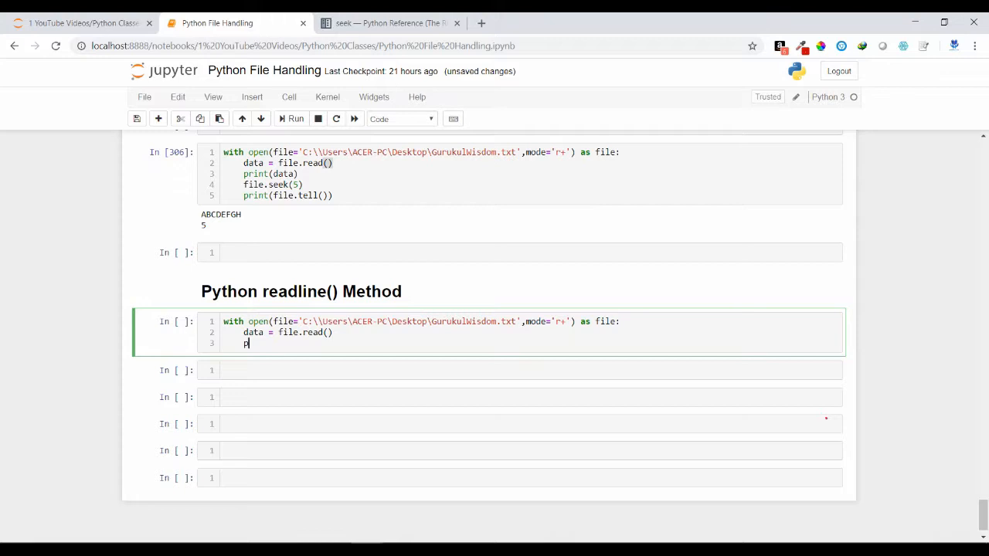
{"action": "type", "text": "rint"}
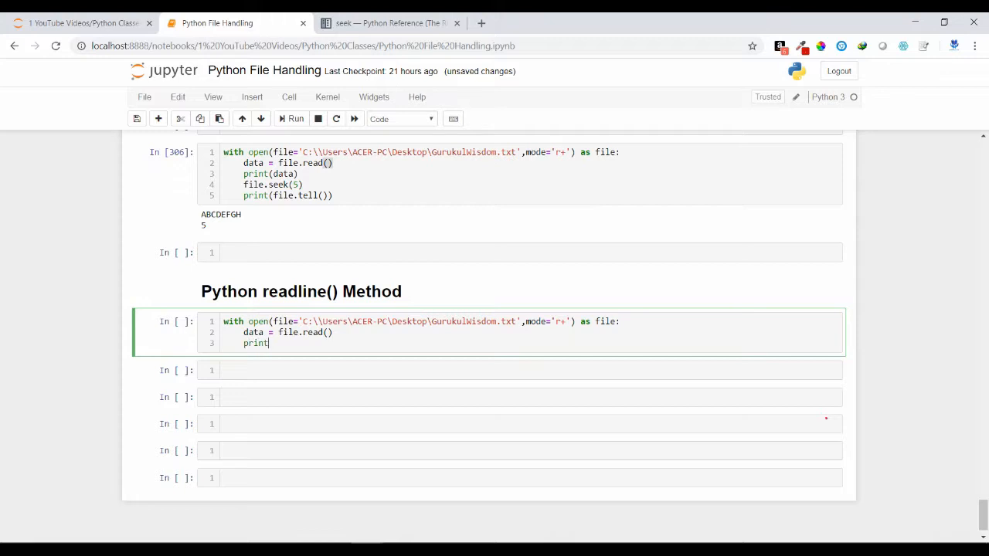
{"action": "type", "text": "(data)"}
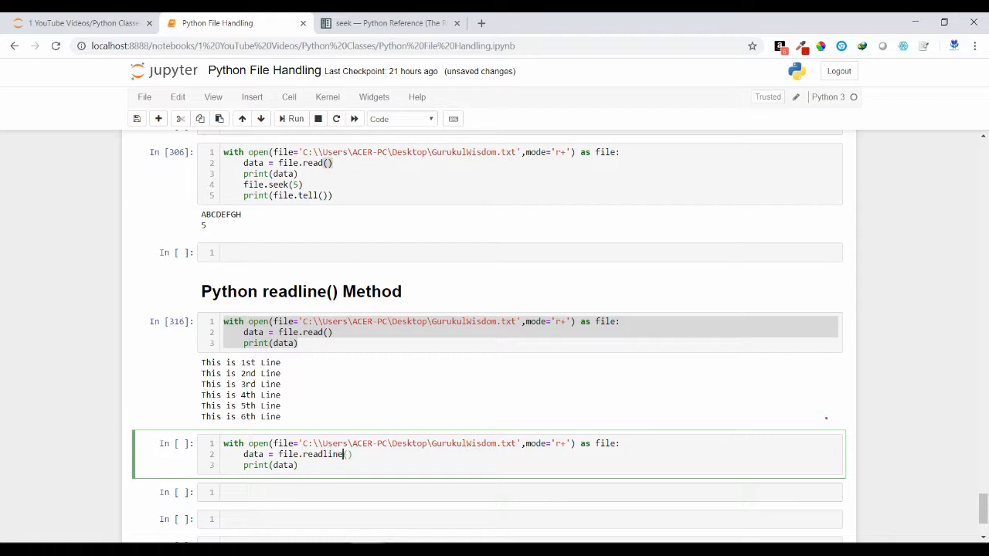
{"action": "left_click", "coordinate": [294, 118]}
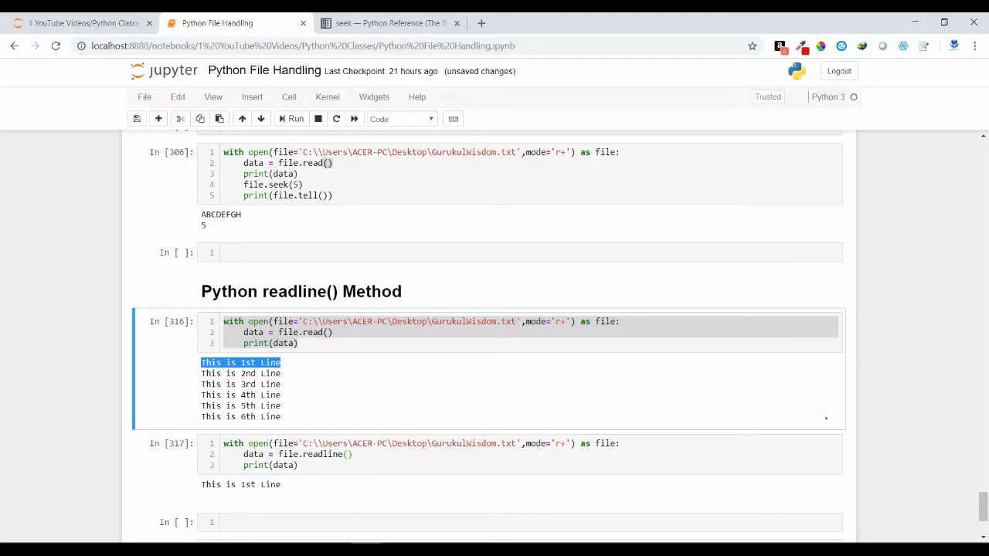
Rerun the readline cell with sizes 5, 9, then 30.
{"action": "type", "text": "5"}
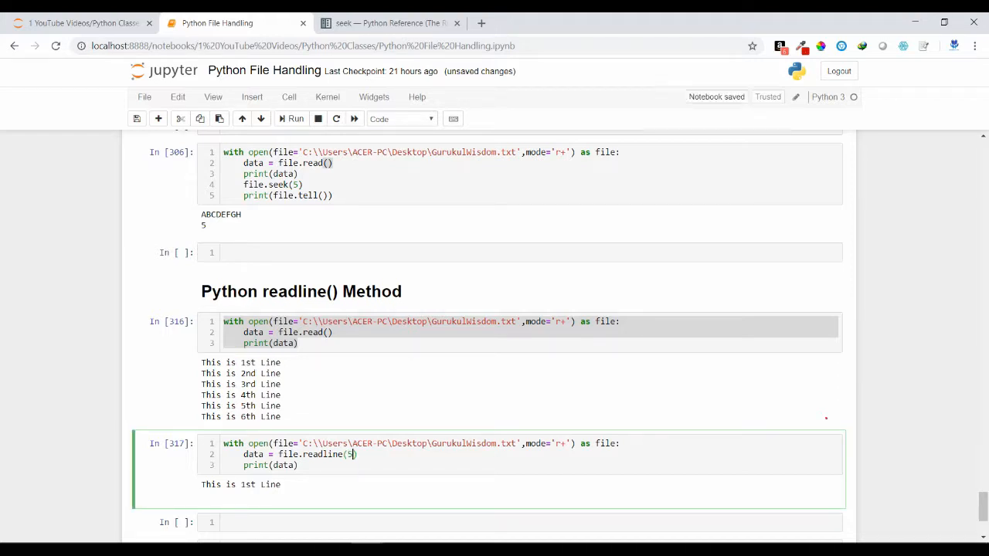
{"action": "left_click", "coordinate": [293, 118]}
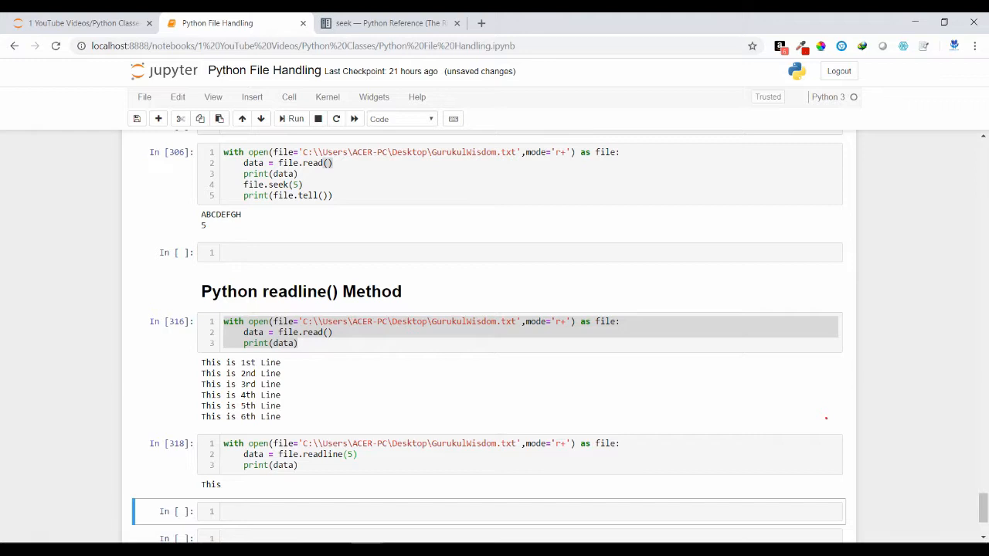
{"action": "left_click", "coordinate": [347, 455]}
{"action": "type", "text": "9"}
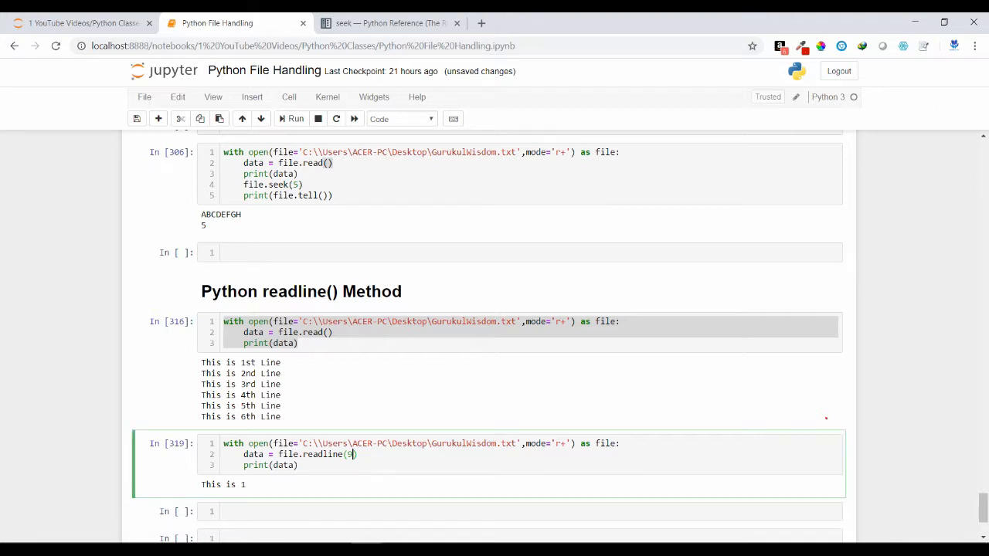
{"action": "key", "text": "Backspace"}
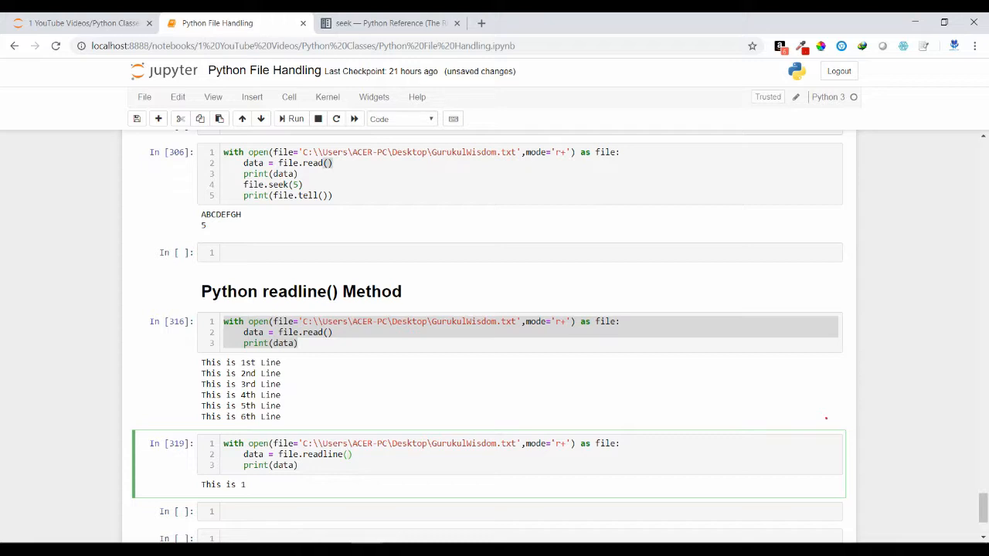
{"action": "type", "text": "30"}
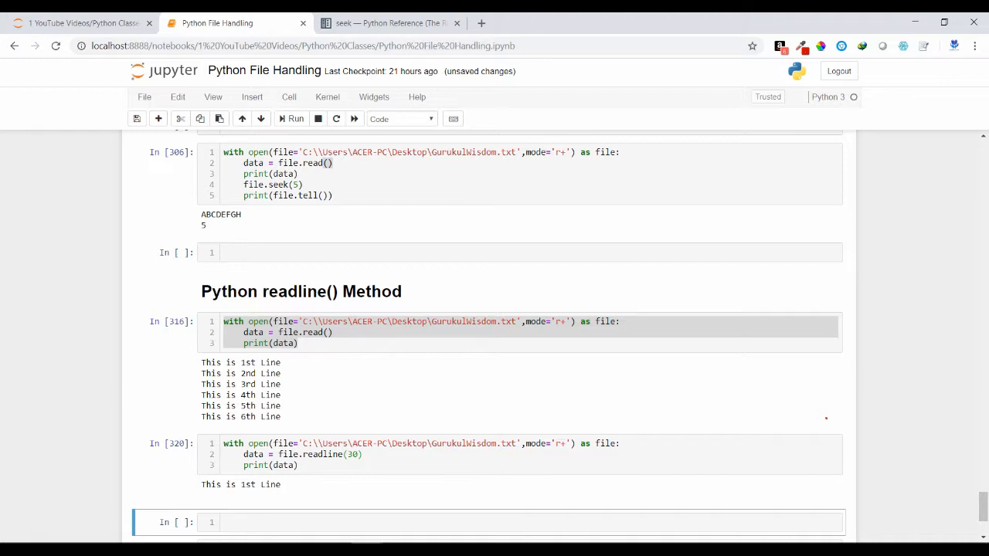
Highlight the readline(30) line, then Alt+Tab toward the Photos window.
{"action": "double_click", "coordinate": [240, 362]}
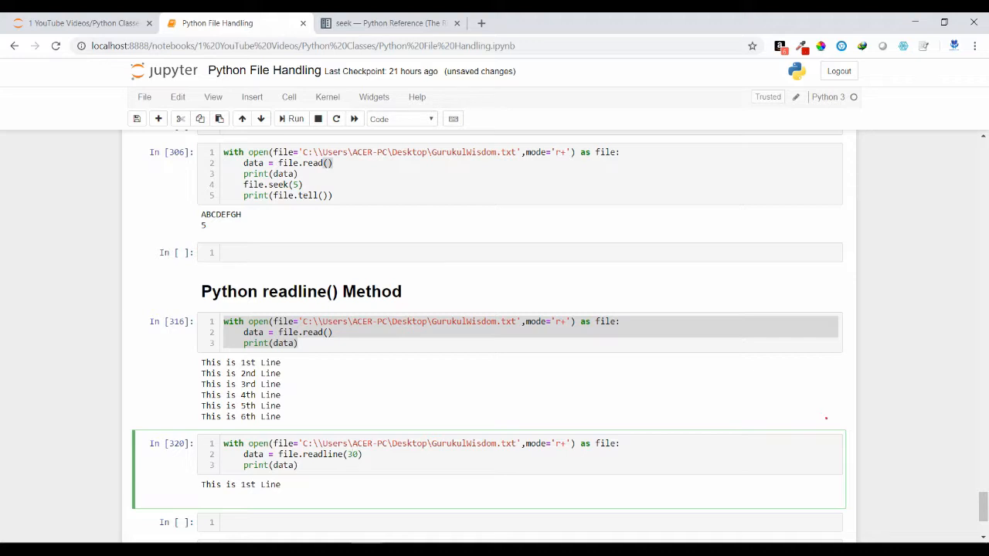
{"action": "left_click_drag", "start_coordinate": [201, 363], "coordinate": [255, 384]}
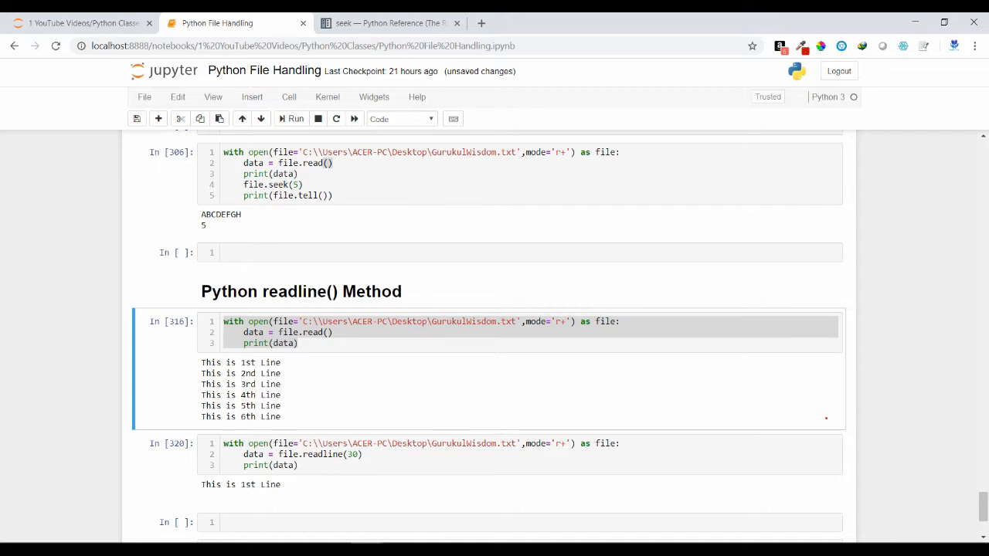
{"action": "key", "text": "alt+tab"}
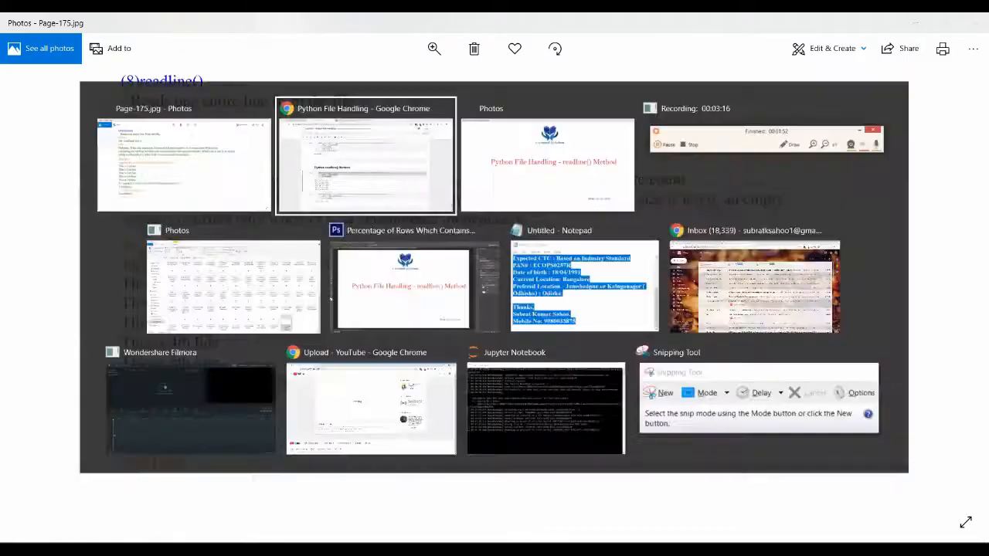